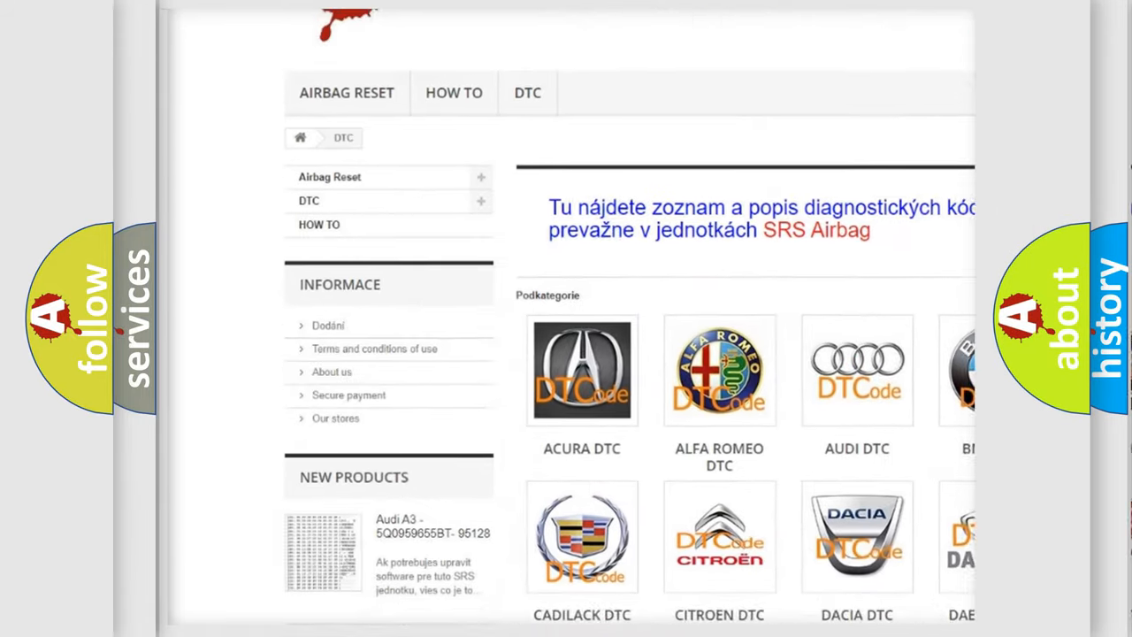
{"action": "scroll", "scroll_direction": "down", "scroll_amount": 3}
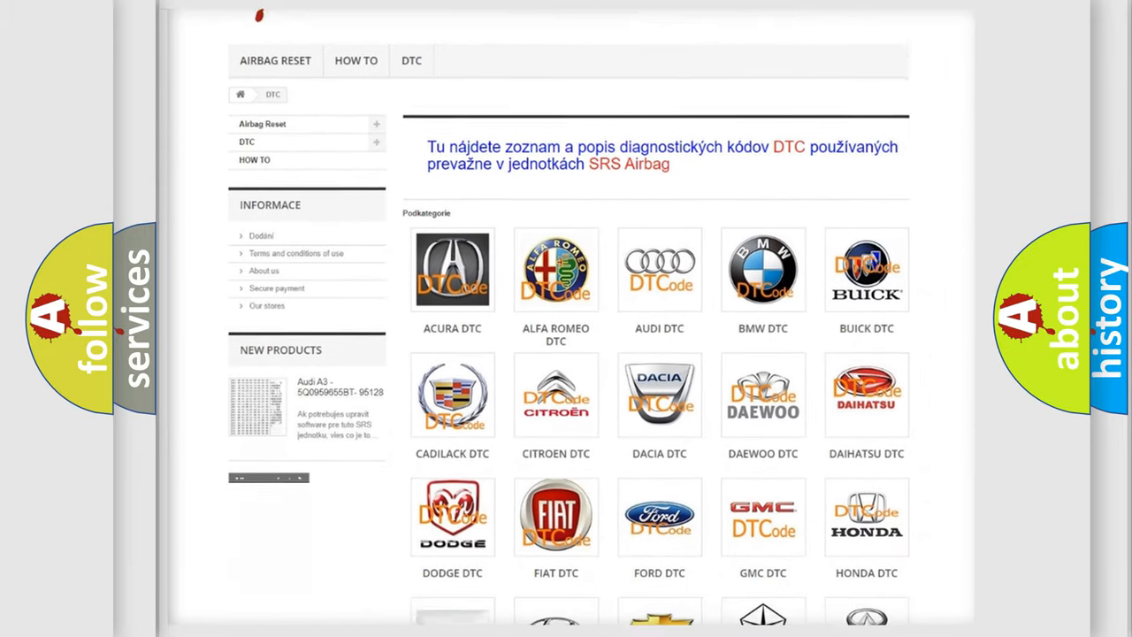
{"action": "scroll", "scroll_direction": "down", "scroll_amount": 3}
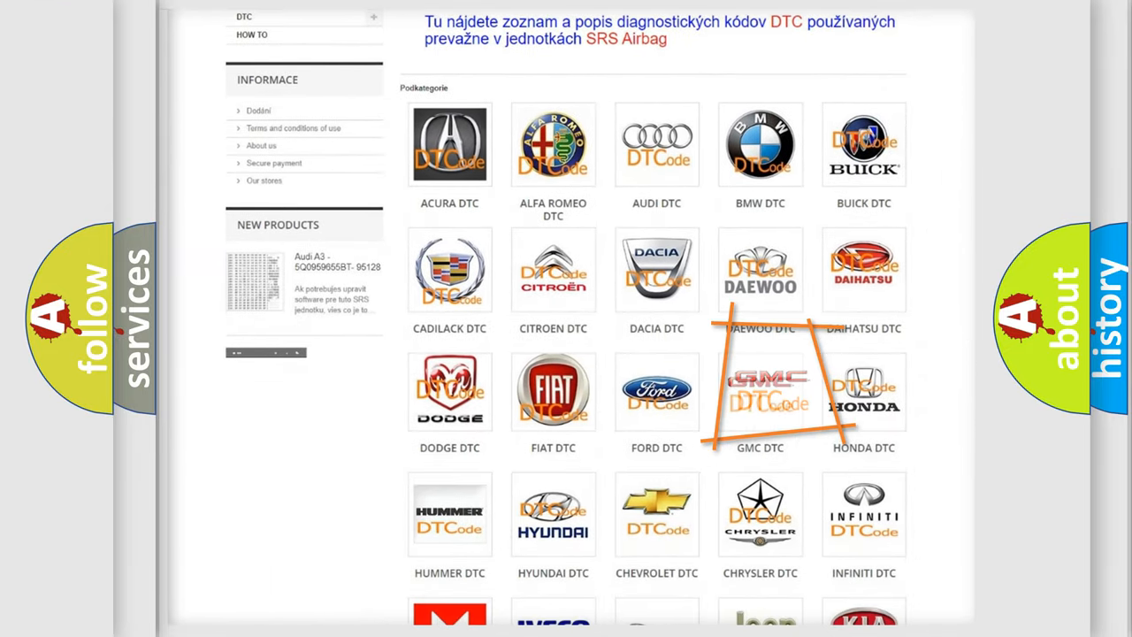